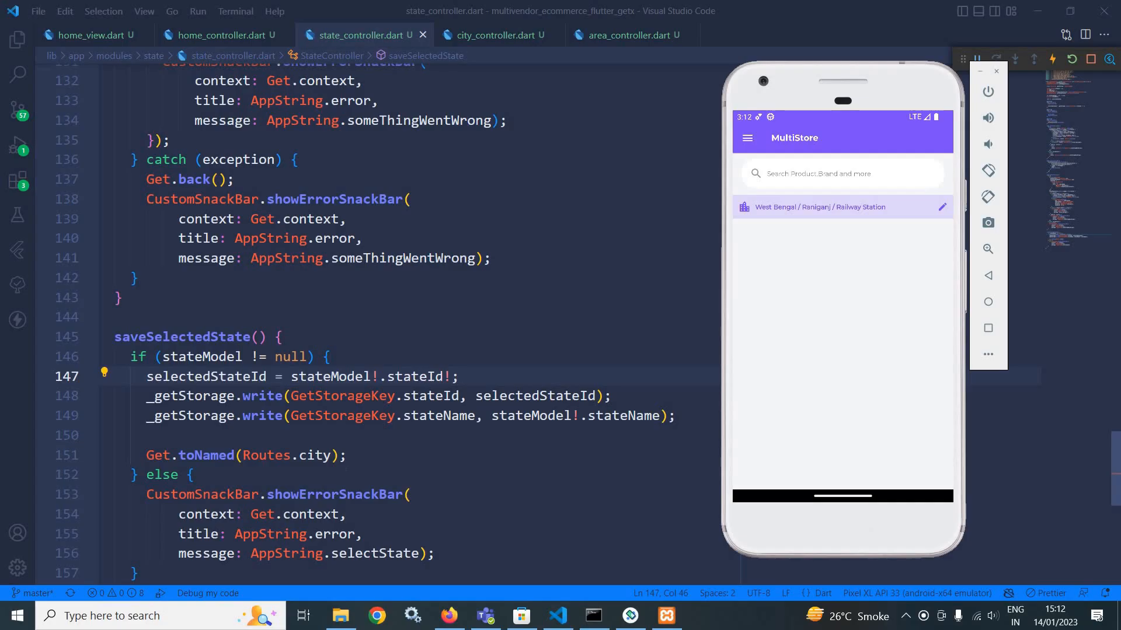
pyautogui.moveTo(837, 291)
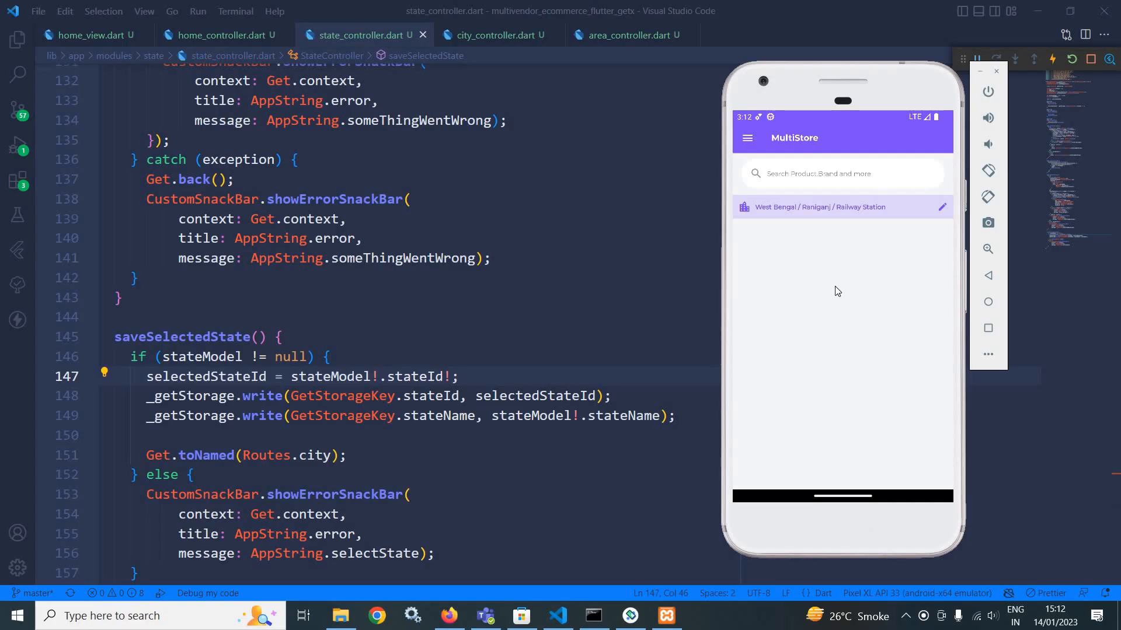
pyautogui.moveTo(781, 225)
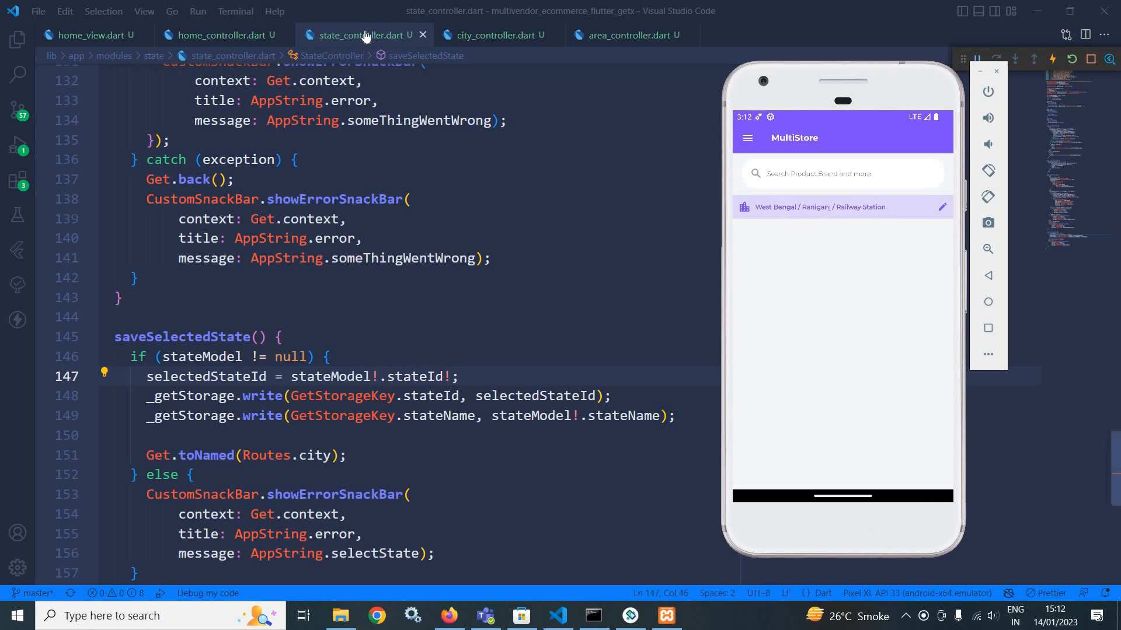
# Show city_controller.dart then area_controller.dart, highlighting the line storing the area name.
pyautogui.scroll(-3)
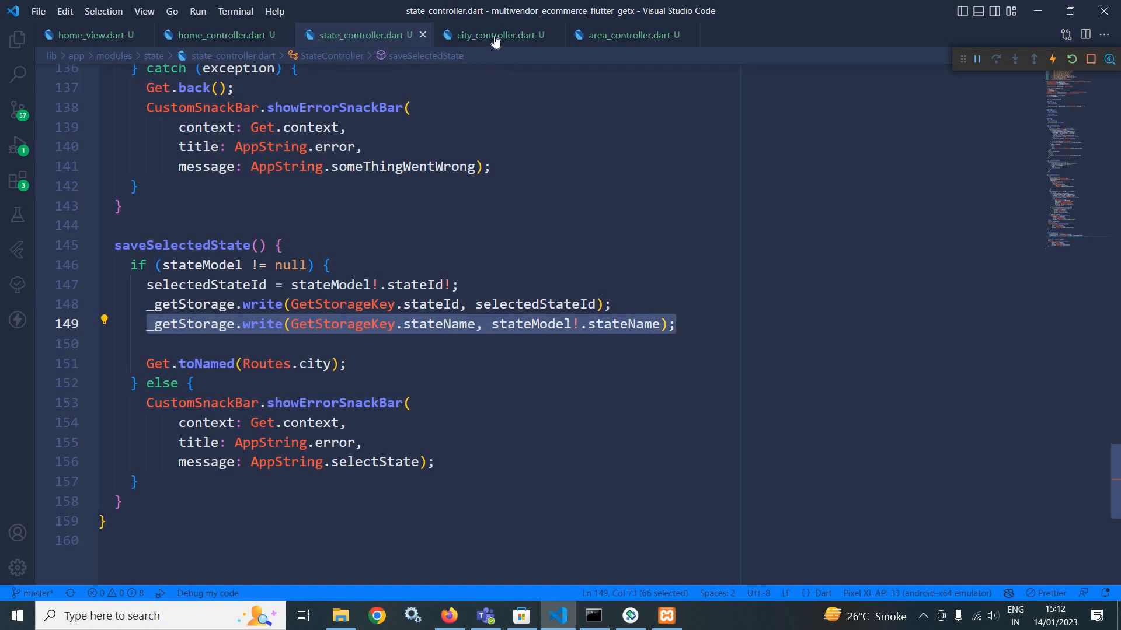
pyautogui.click(489, 35)
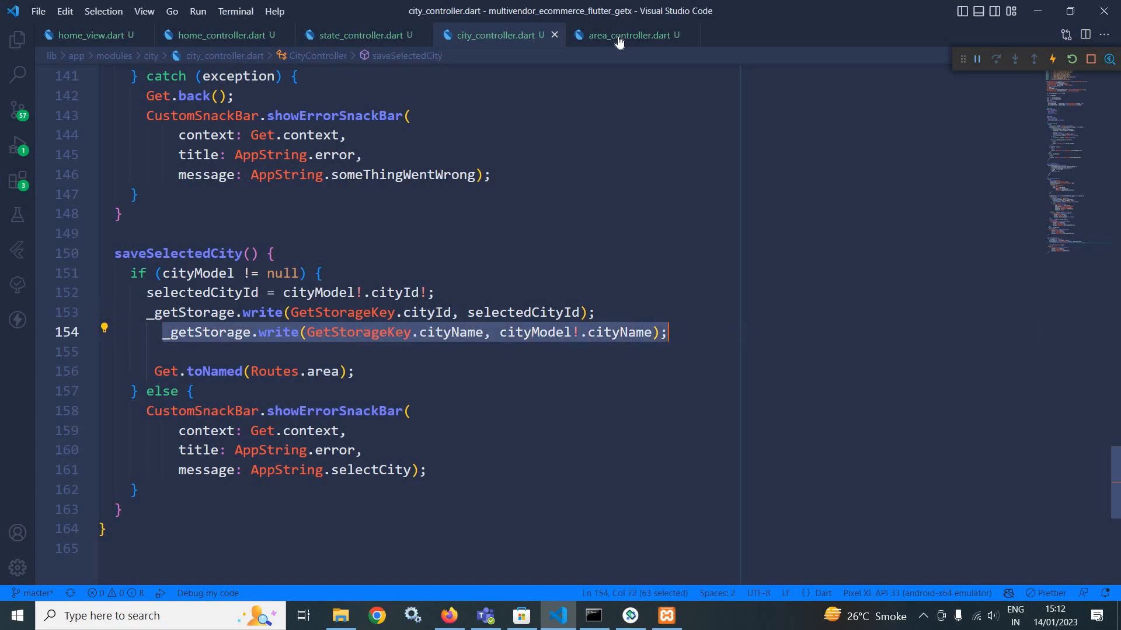
pyautogui.click(628, 35)
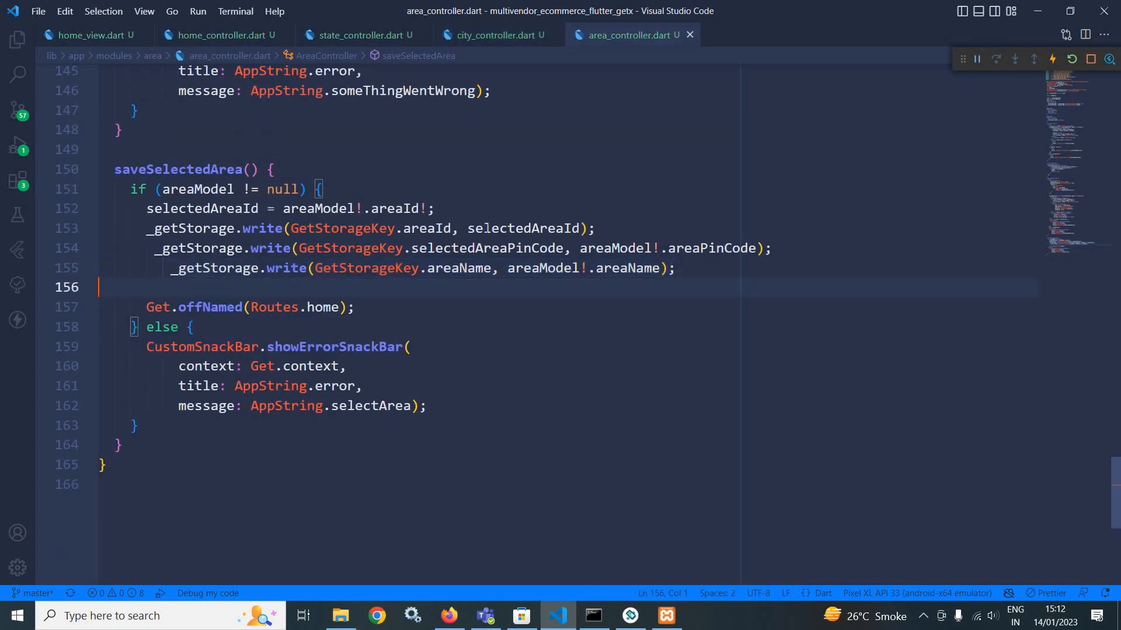
pyautogui.doubleClick(493, 247)
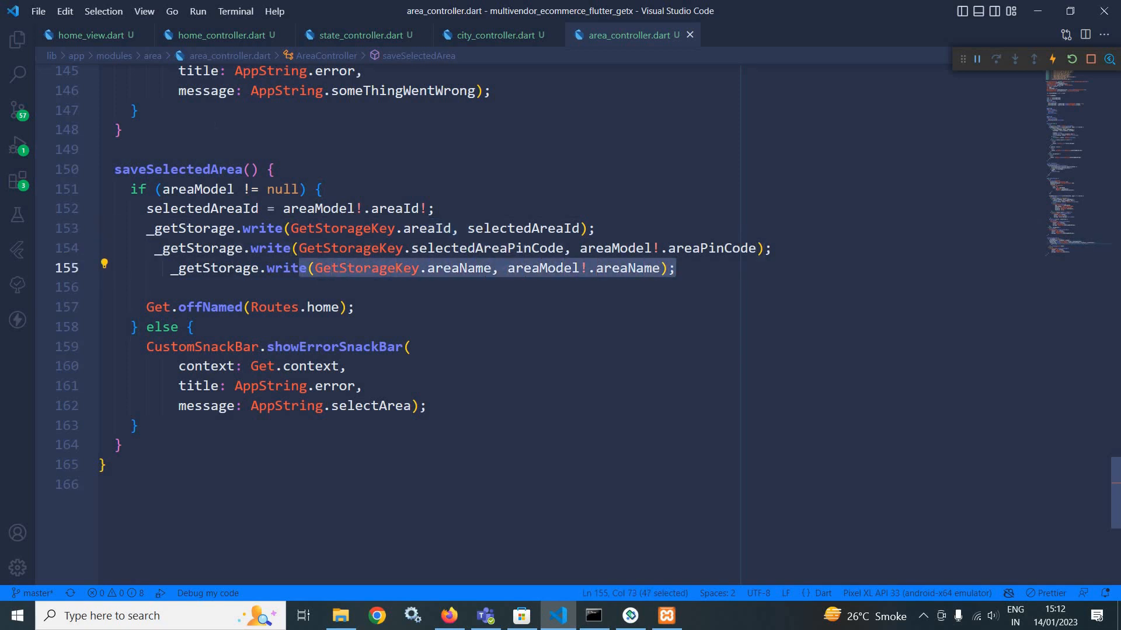
# Bring home_view.dart into view and scroll down to the _buildSearch widget.
pyautogui.click(88, 34)
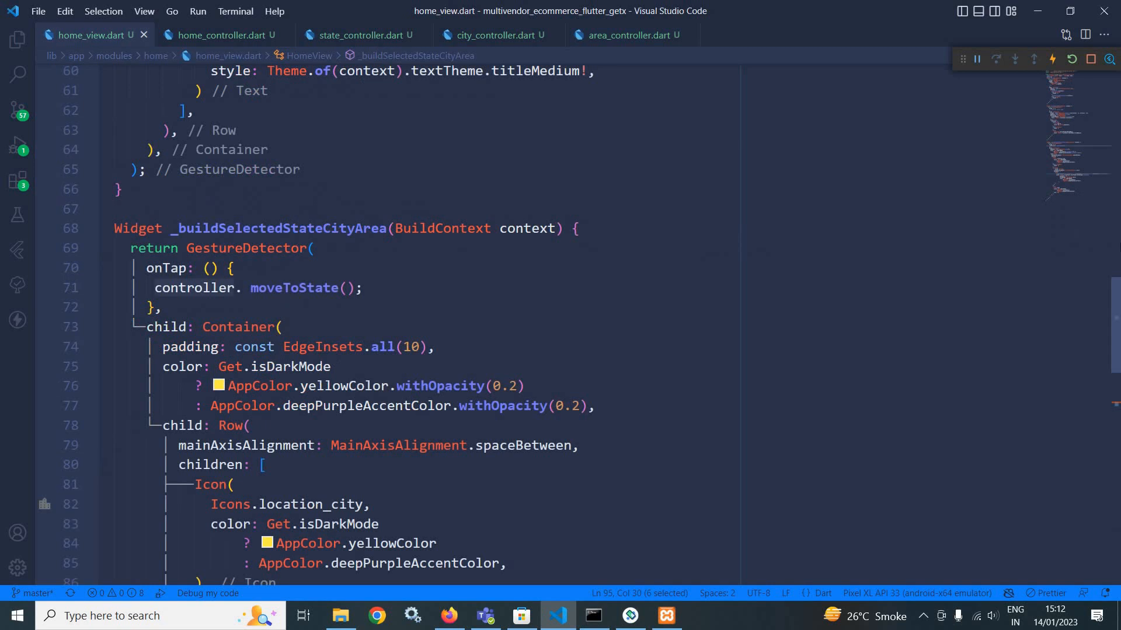
pyautogui.scroll(3)
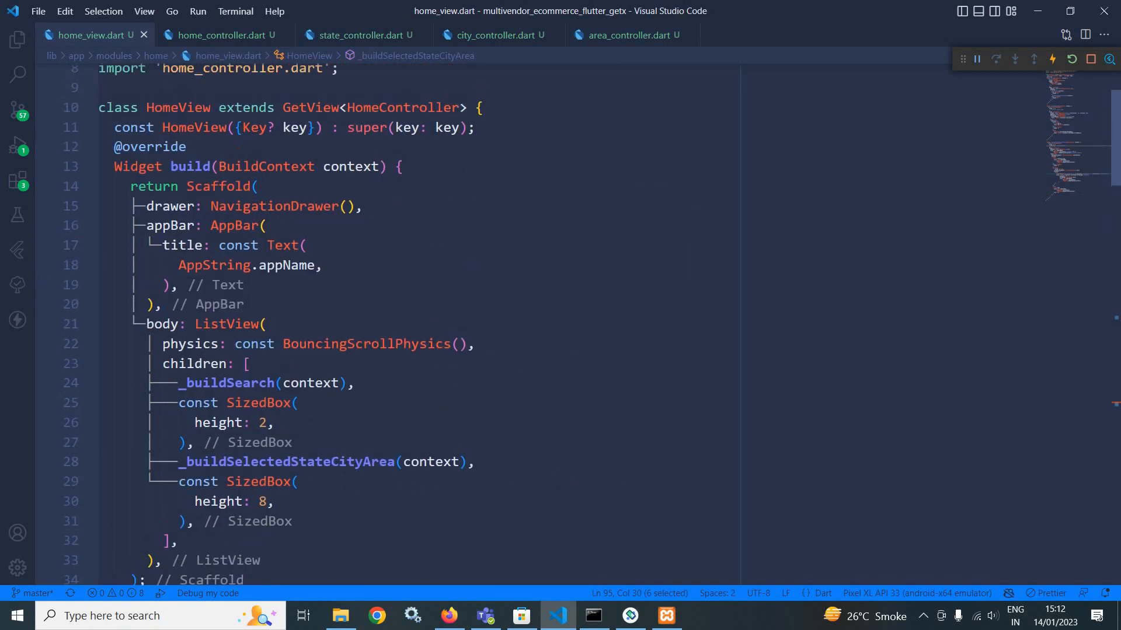
pyautogui.scroll(-3)
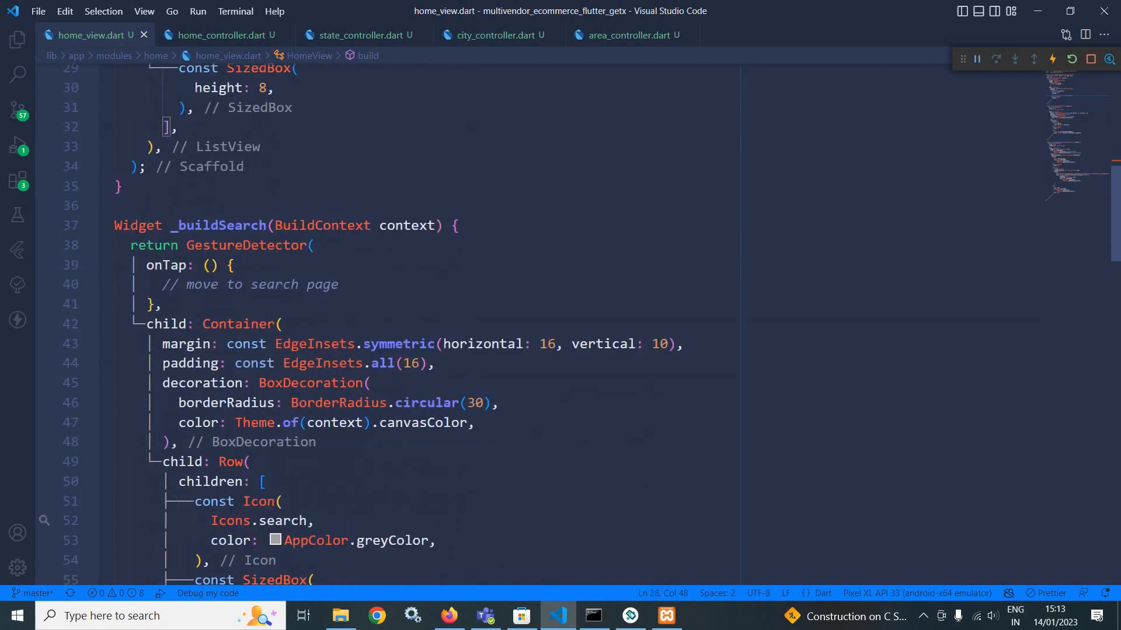
pyautogui.scroll(-3)
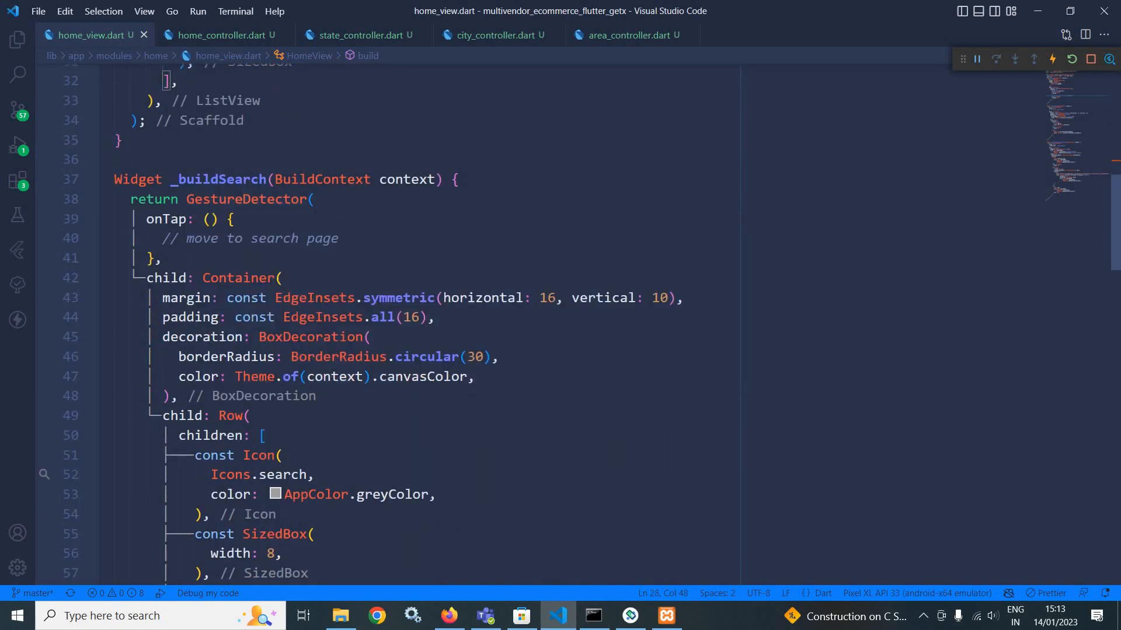
pyautogui.scroll(-3)
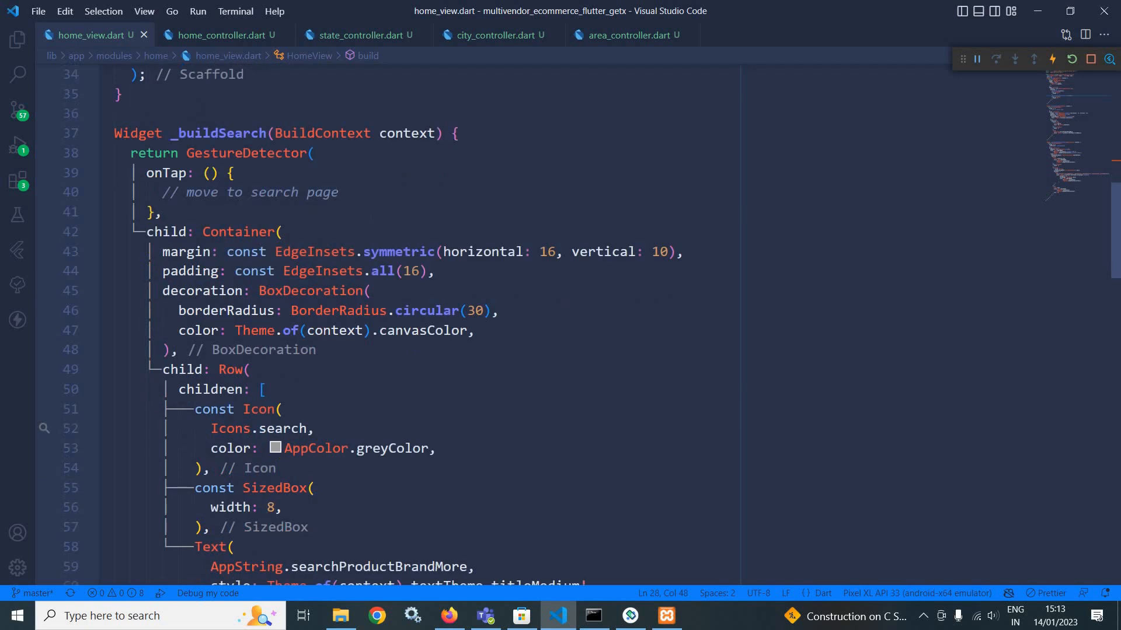
pyautogui.scroll(-3)
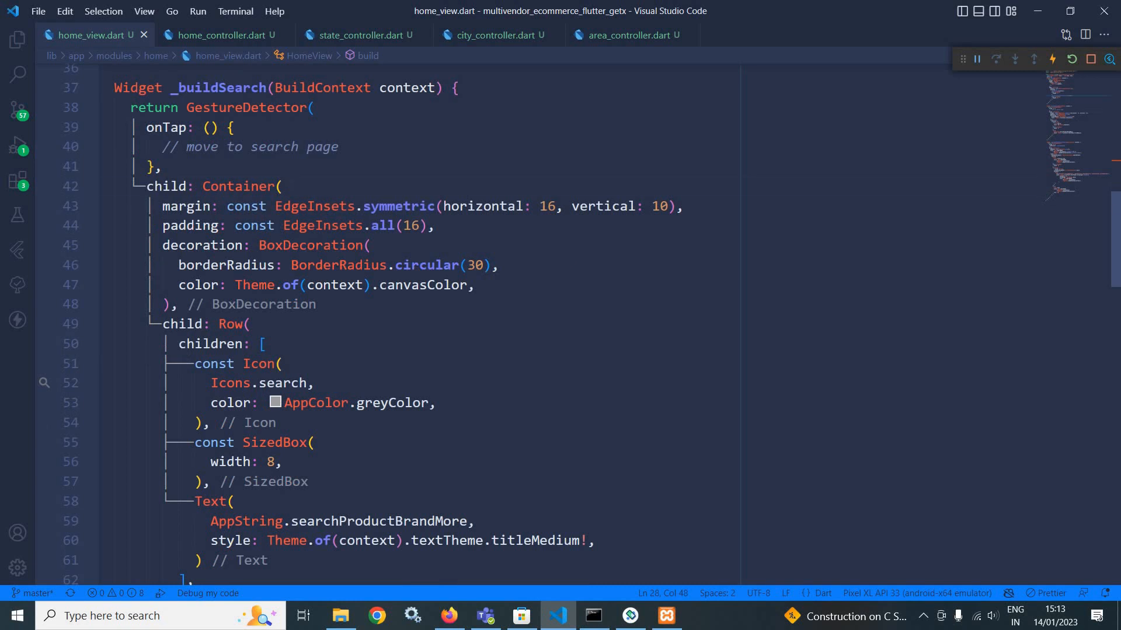
# Highlight the search bar's margin and padding lines and continue to its rounded decoration.
pyautogui.moveTo(162, 206); pyautogui.dragTo(435, 225)
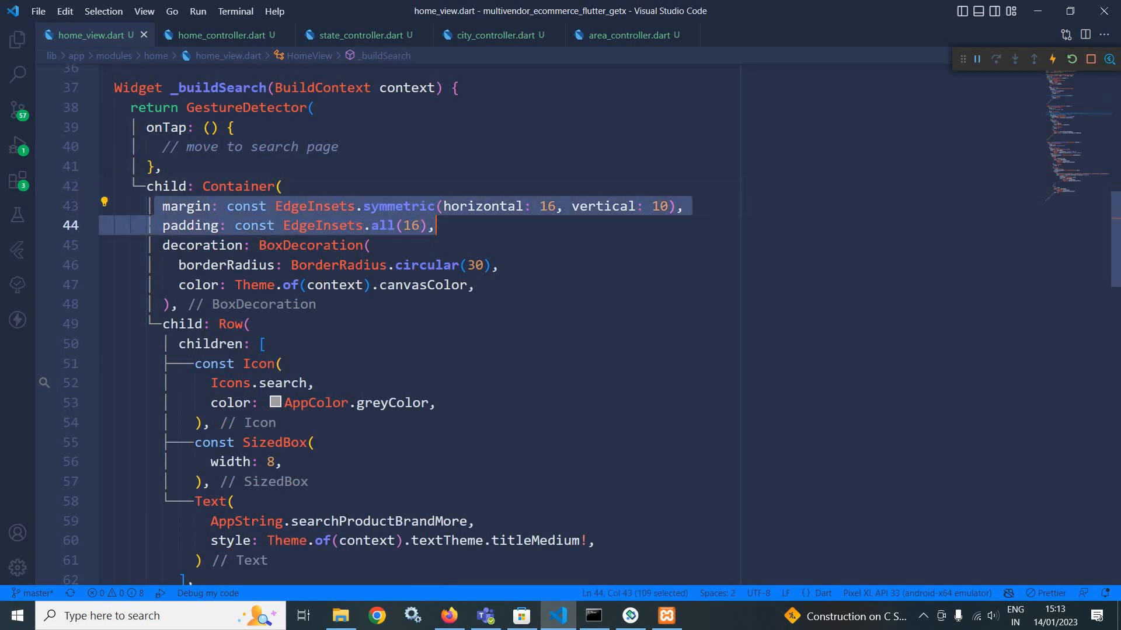
pyautogui.scroll(-3)
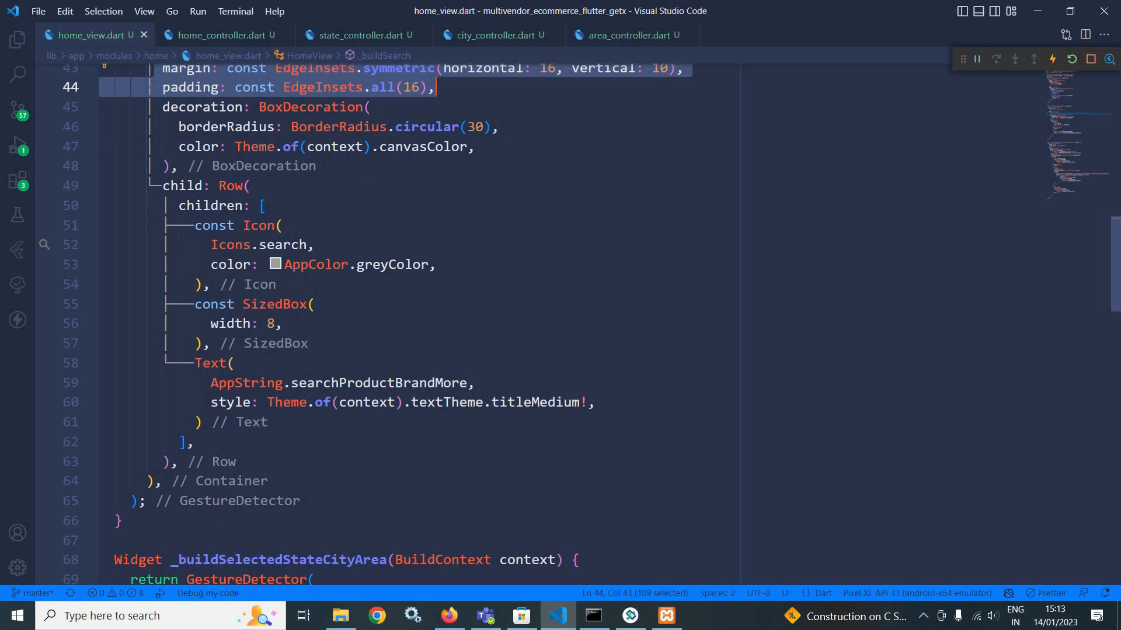
pyautogui.scroll(-3)
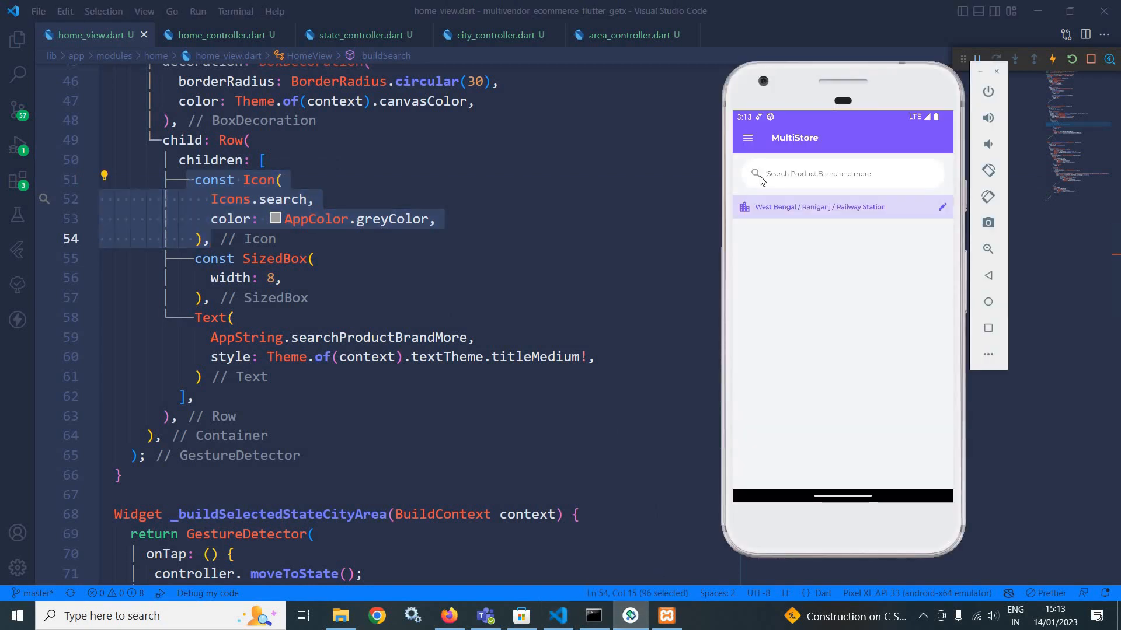
pyautogui.moveTo(814, 228)
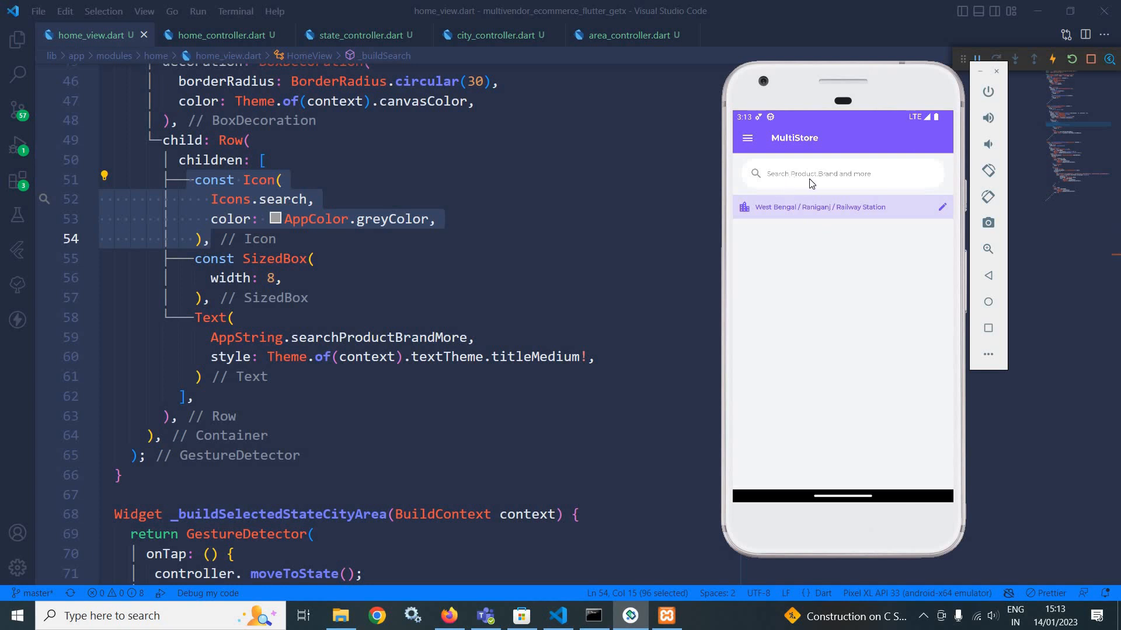
pyautogui.moveTo(863, 181)
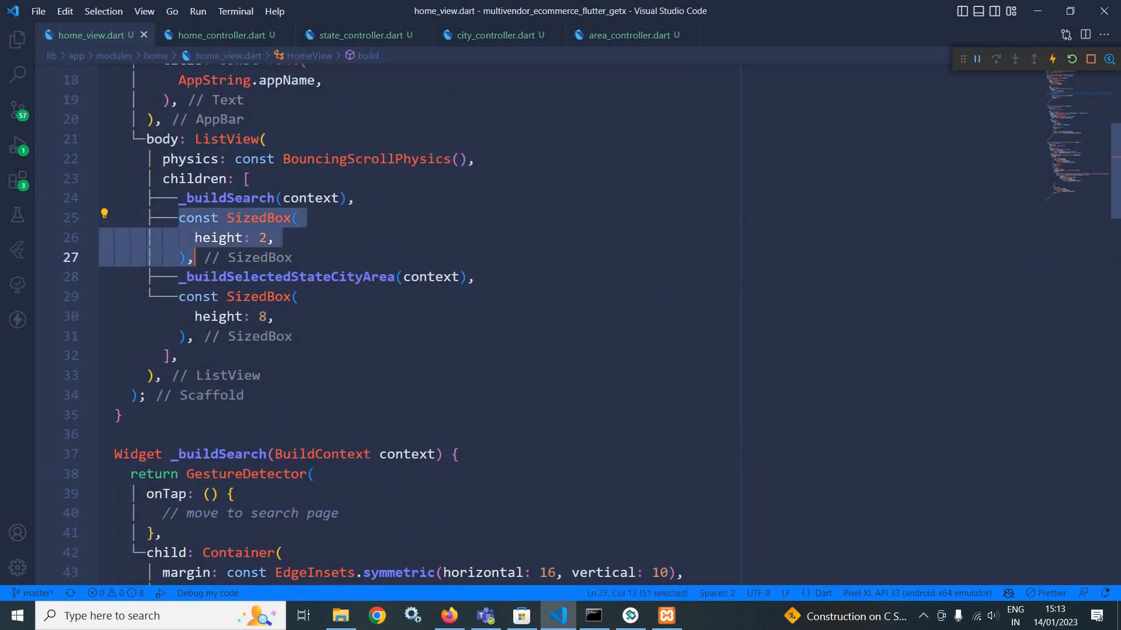
pyautogui.scroll(-3)
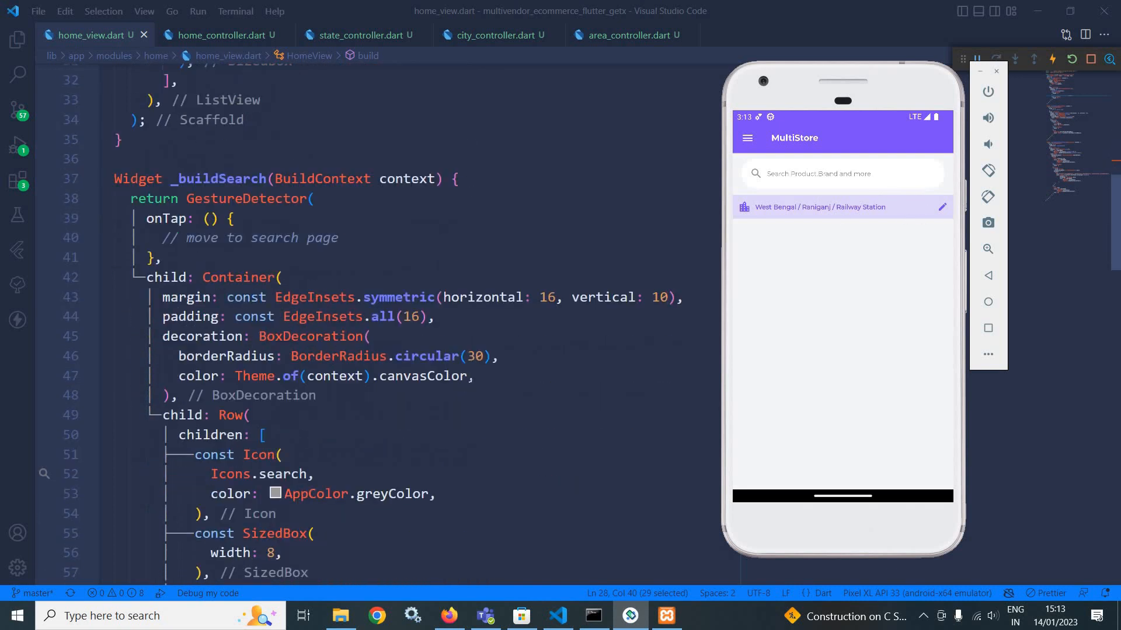
pyautogui.scroll(-3)
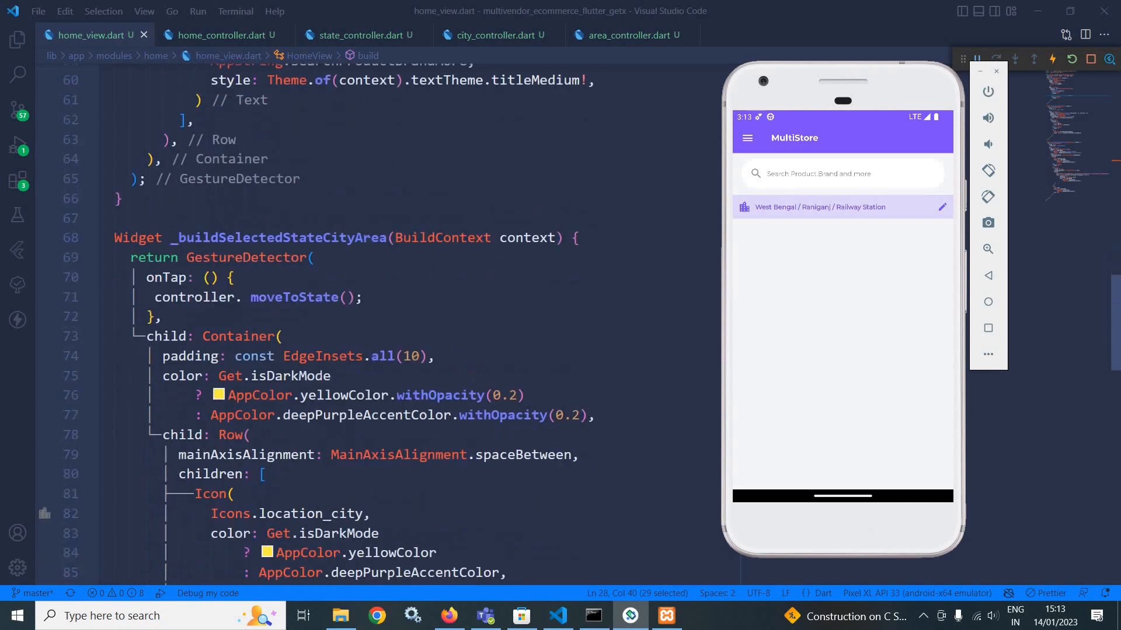
pyautogui.scroll(-3)
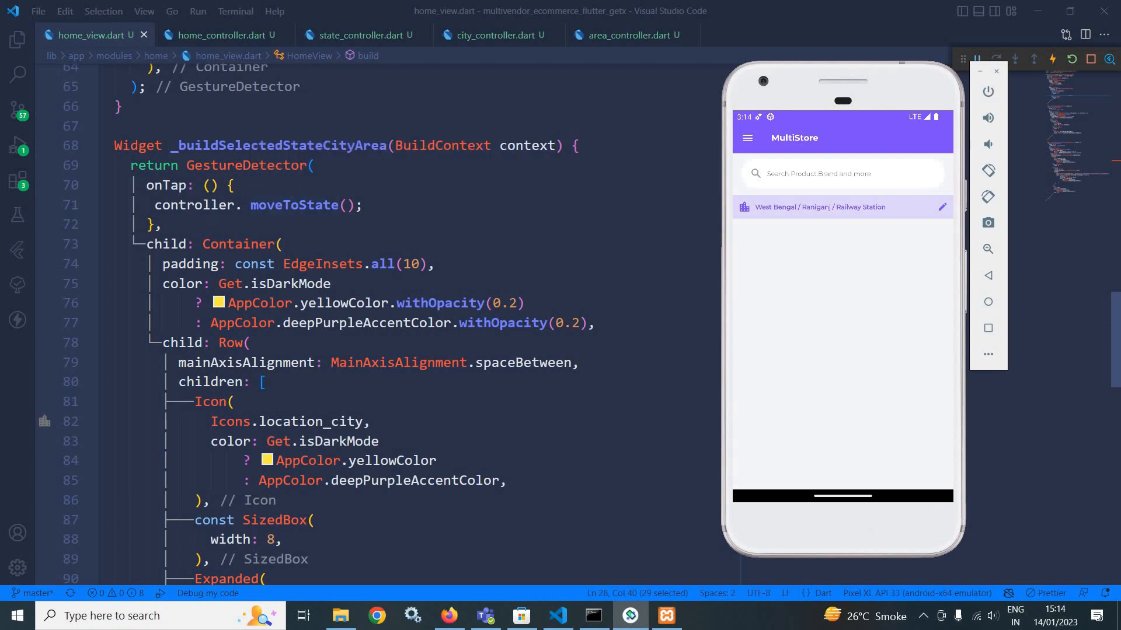
pyautogui.scroll(-3)
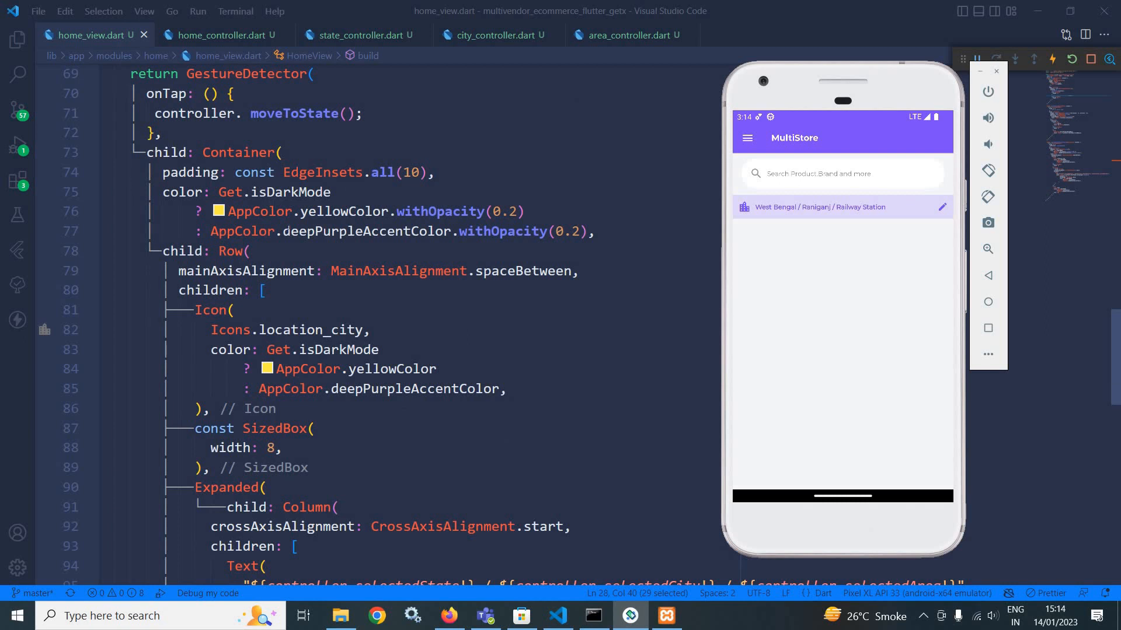
pyautogui.scroll(-3)
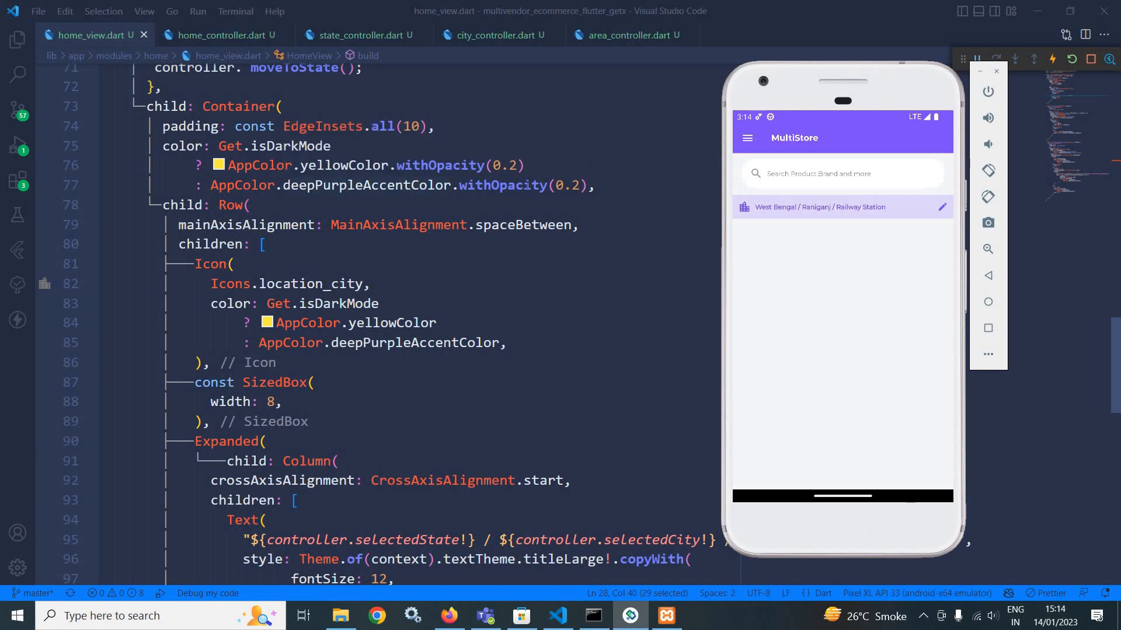
pyautogui.moveTo(756, 205)
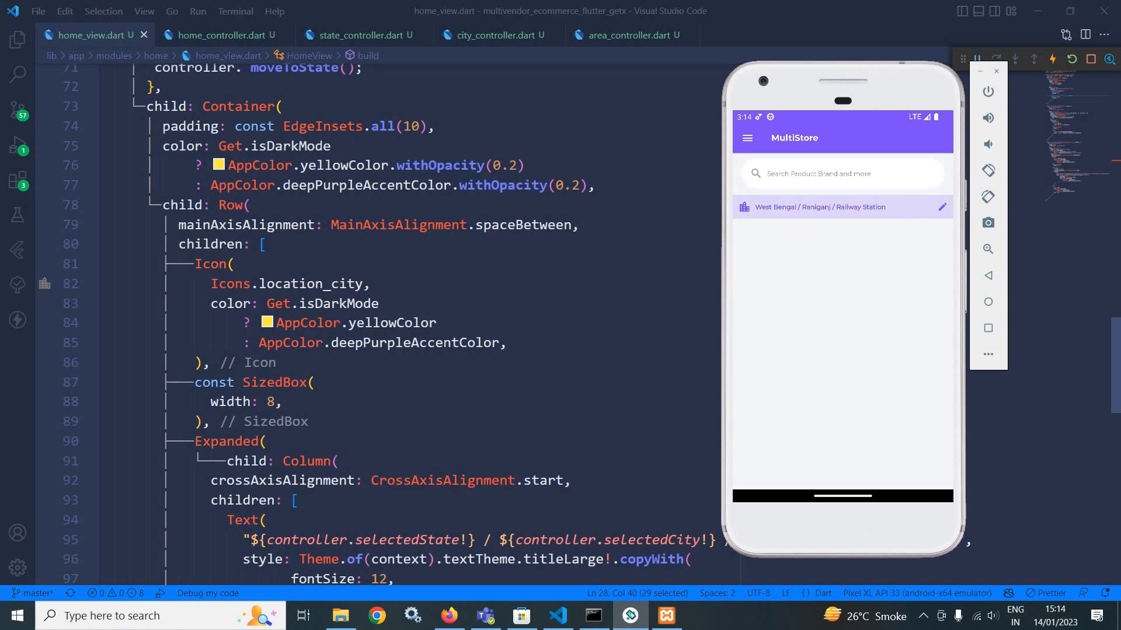
pyautogui.scroll(-3)
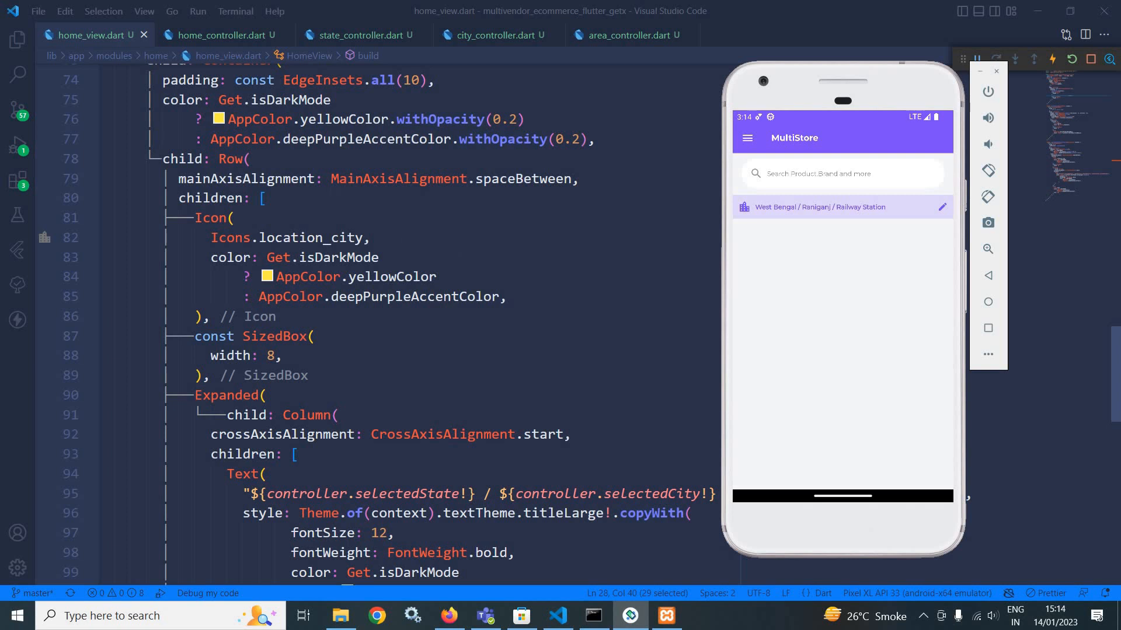
pyautogui.scroll(-3)
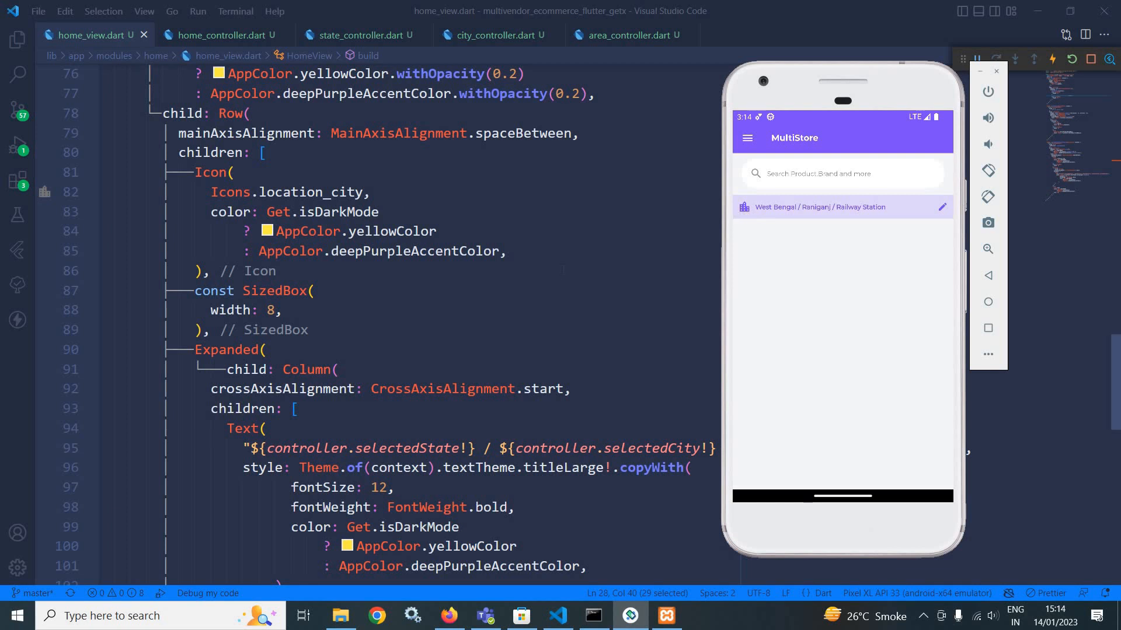
pyautogui.scroll(-3)
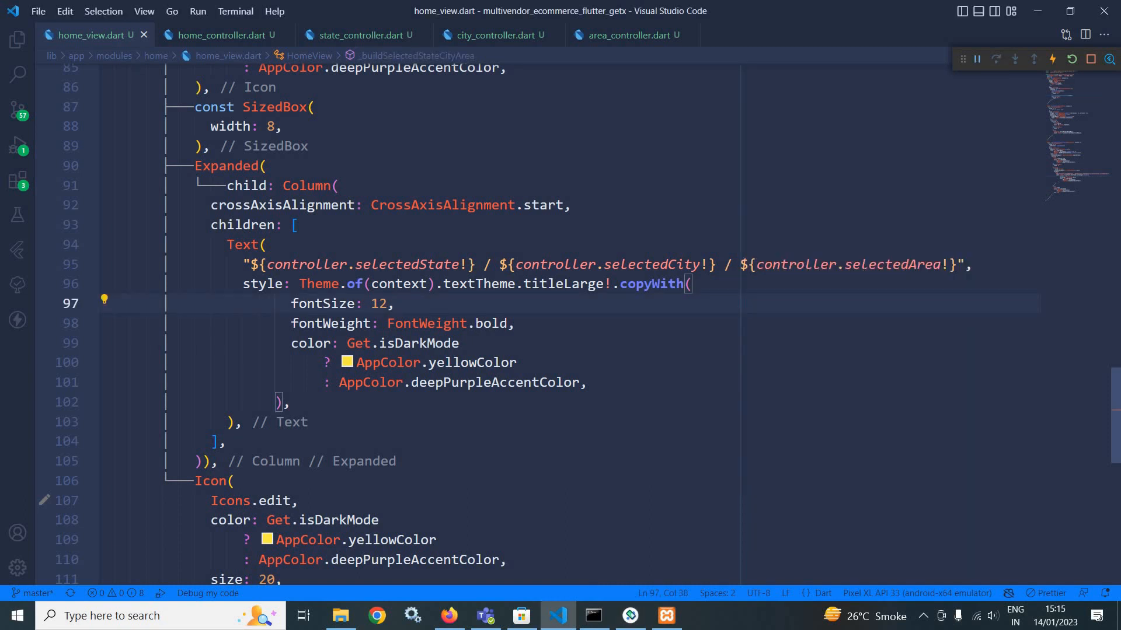
pyautogui.click(220, 34)
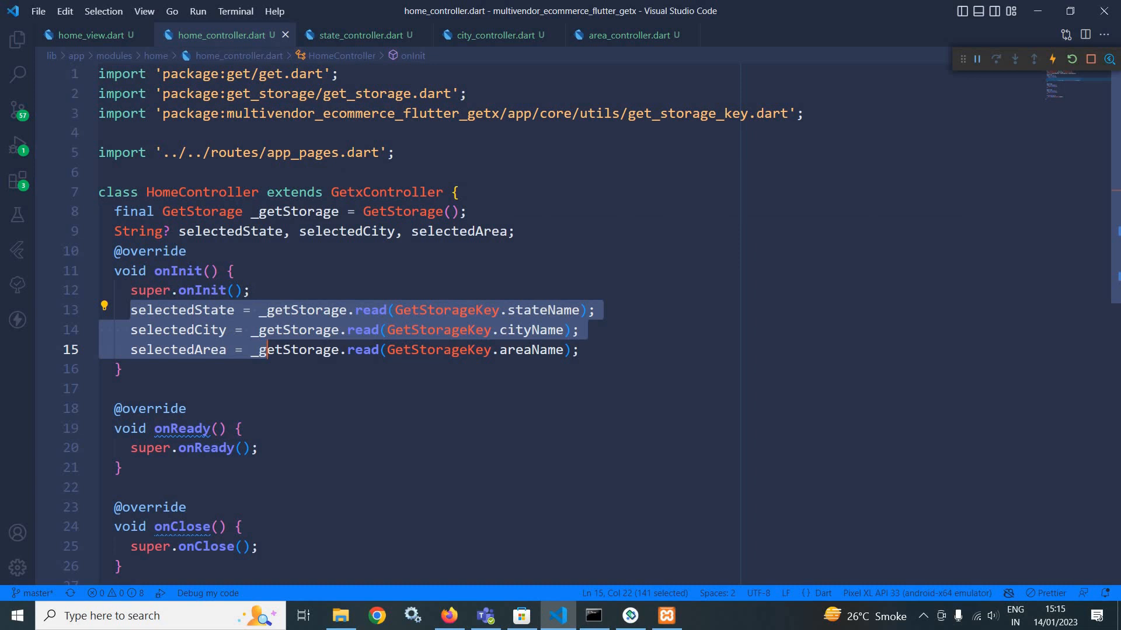
pyautogui.click(88, 35)
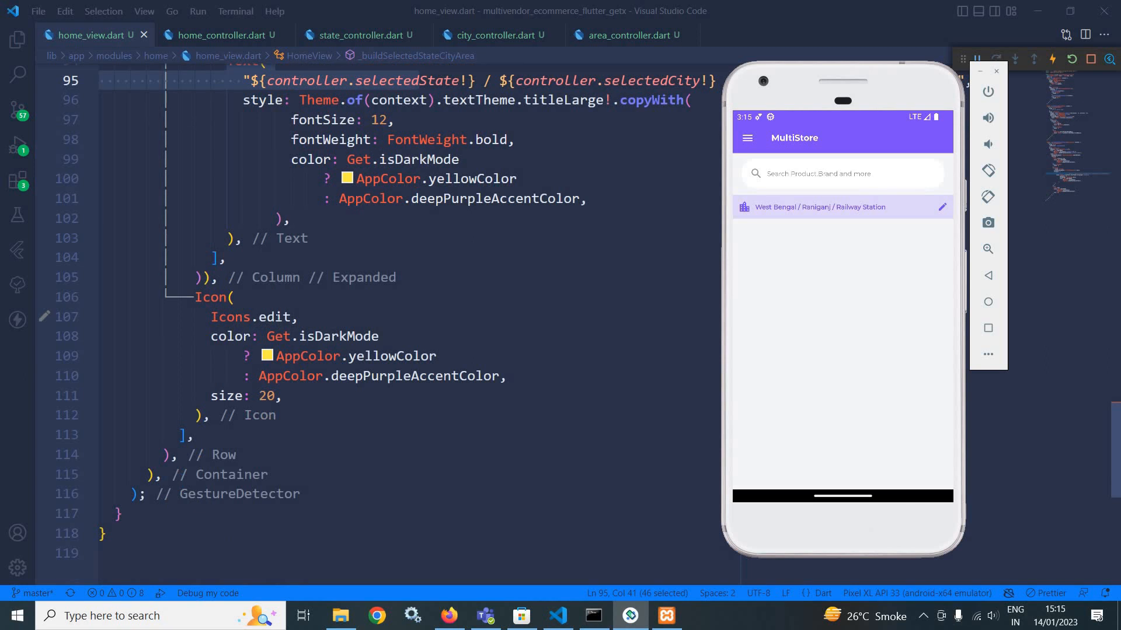
# Reach the location strip's onTap handler, then show moveToState in home_controller.dart.
pyautogui.scroll(-3)
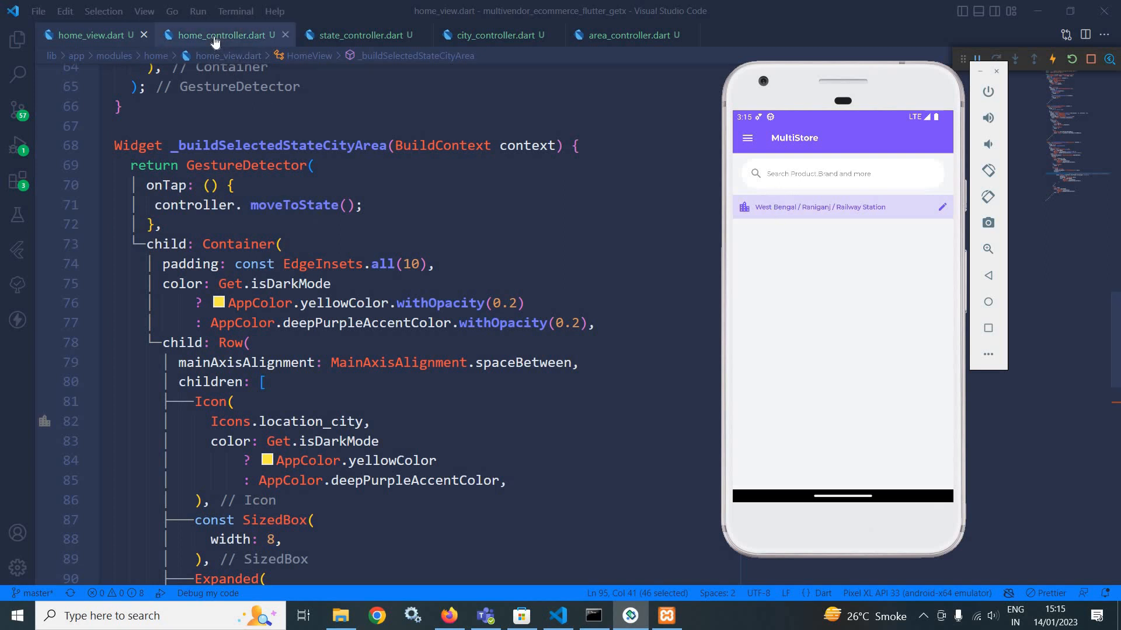
pyautogui.click(215, 35)
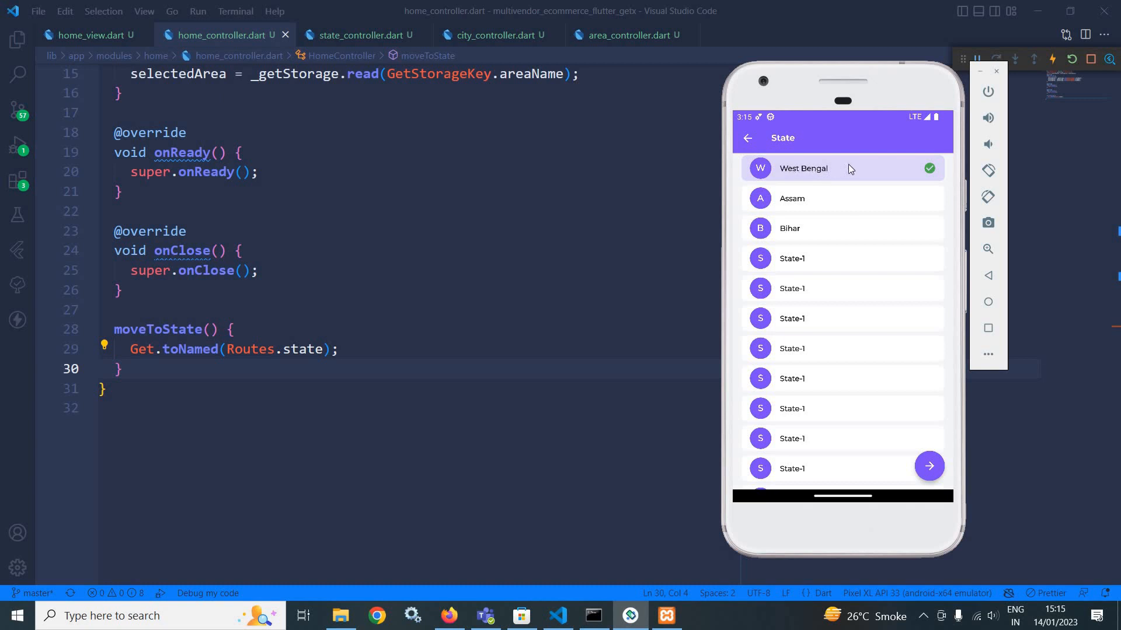
pyautogui.moveTo(873, 179)
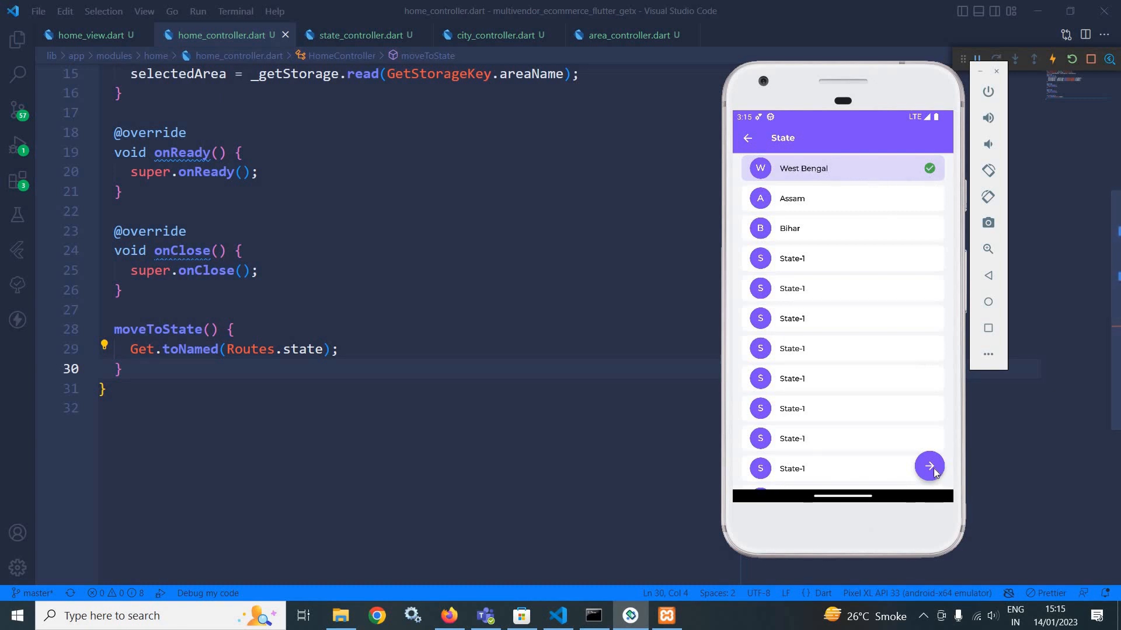
# Confirm West Bengal, Raniganj and Railway Station in the emulator, returning to the home strip.
pyautogui.click(928, 466)
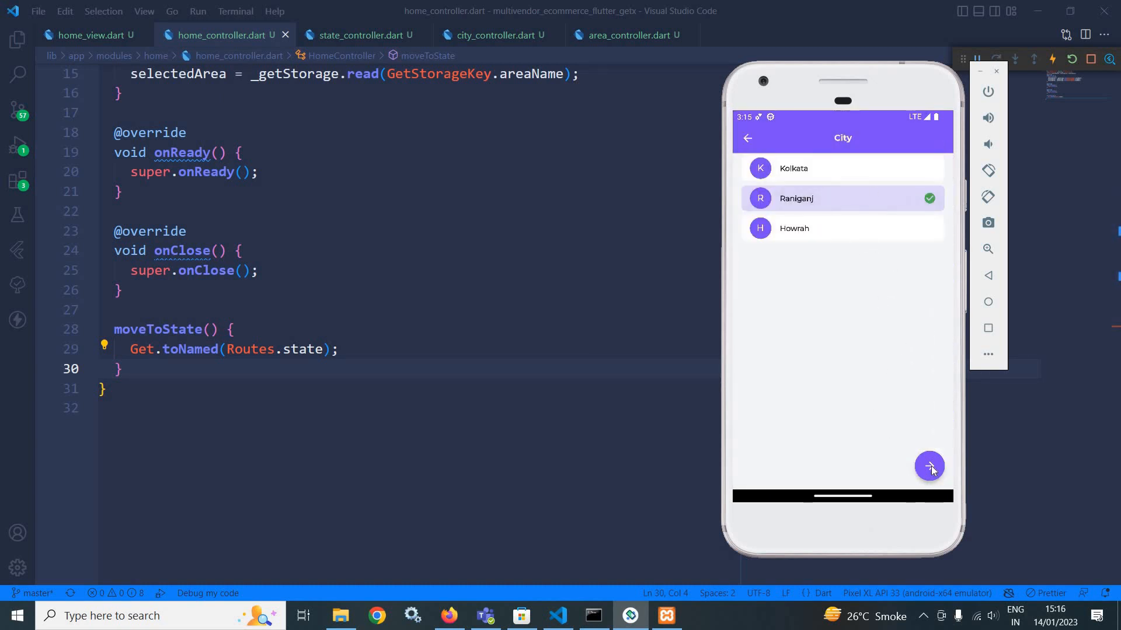
pyautogui.click(928, 465)
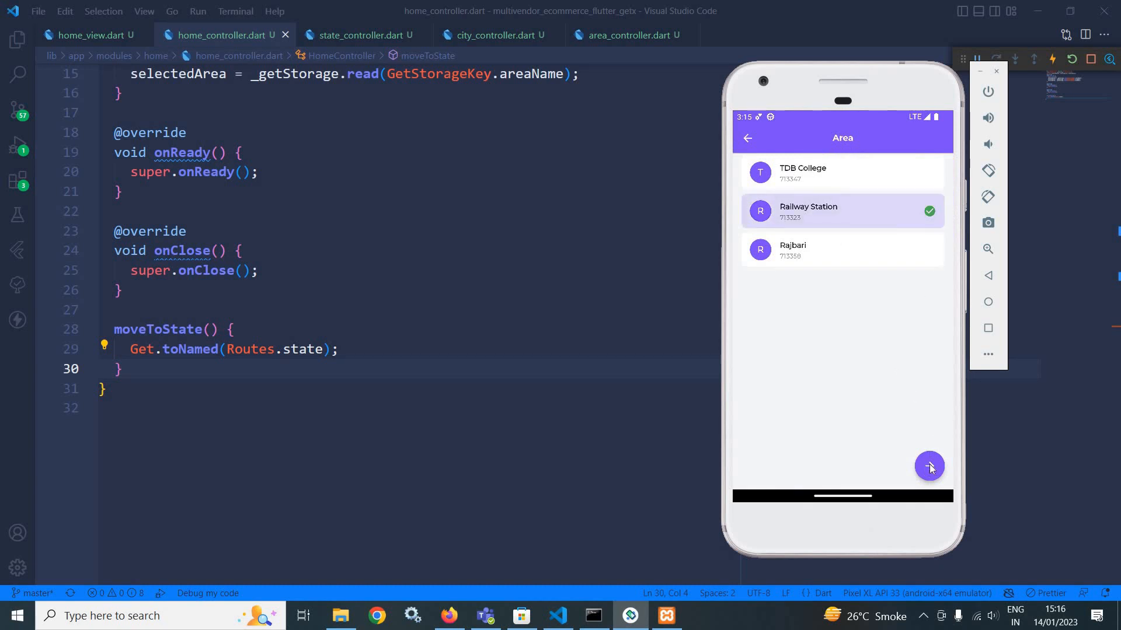
pyautogui.click(929, 467)
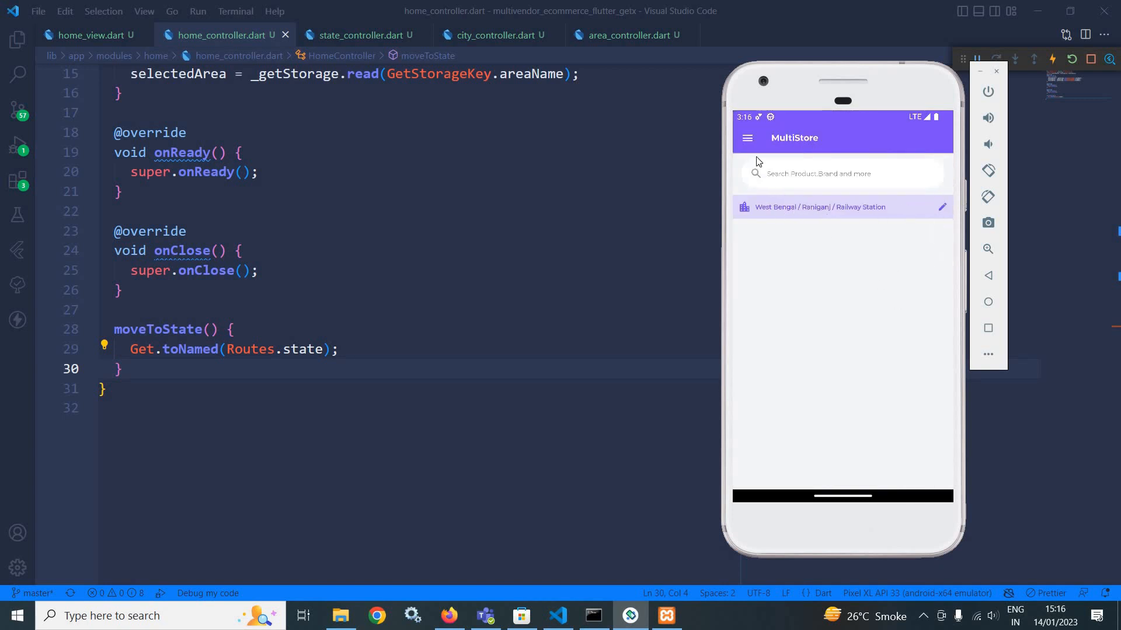
# From the drawer's My Account page, toggle the app into dark mode.
pyautogui.click(747, 137)
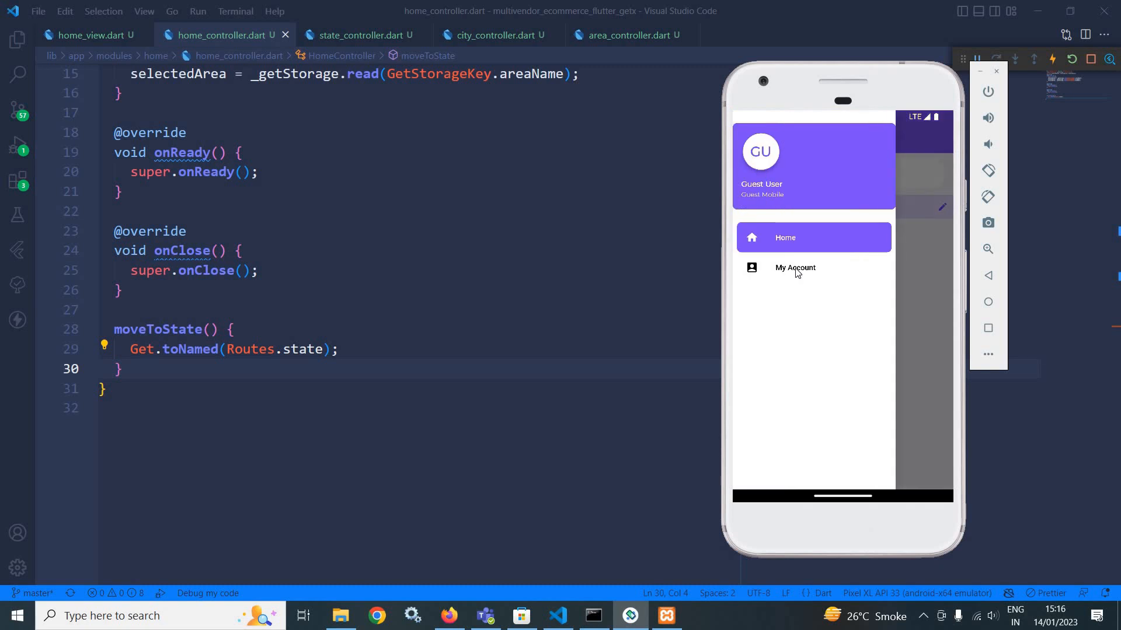
pyautogui.click(794, 267)
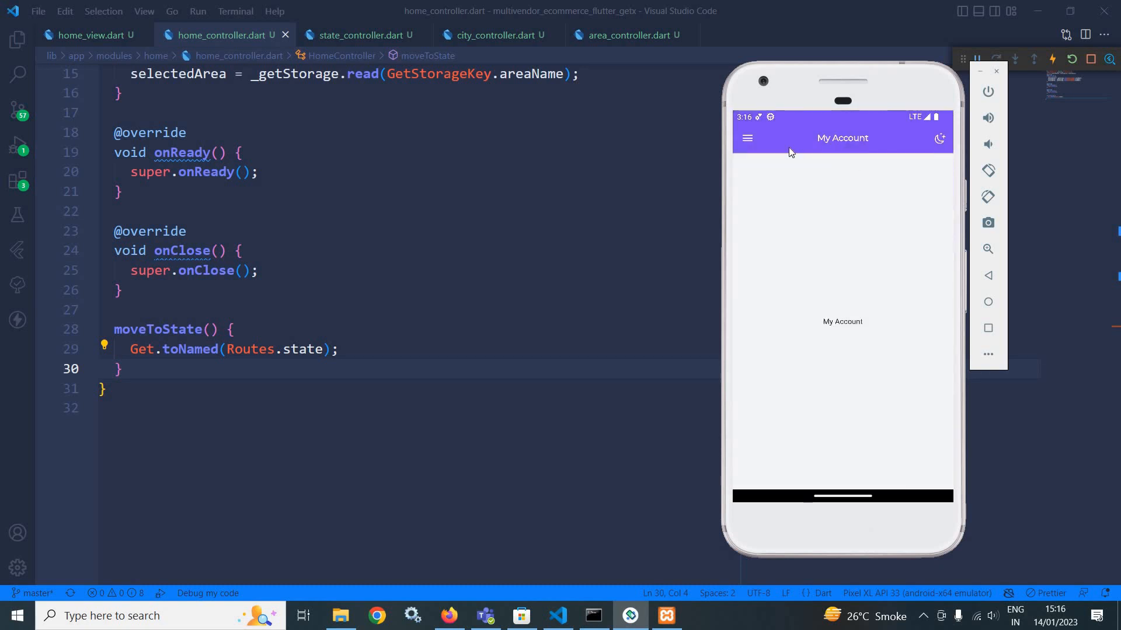
pyautogui.click(746, 138)
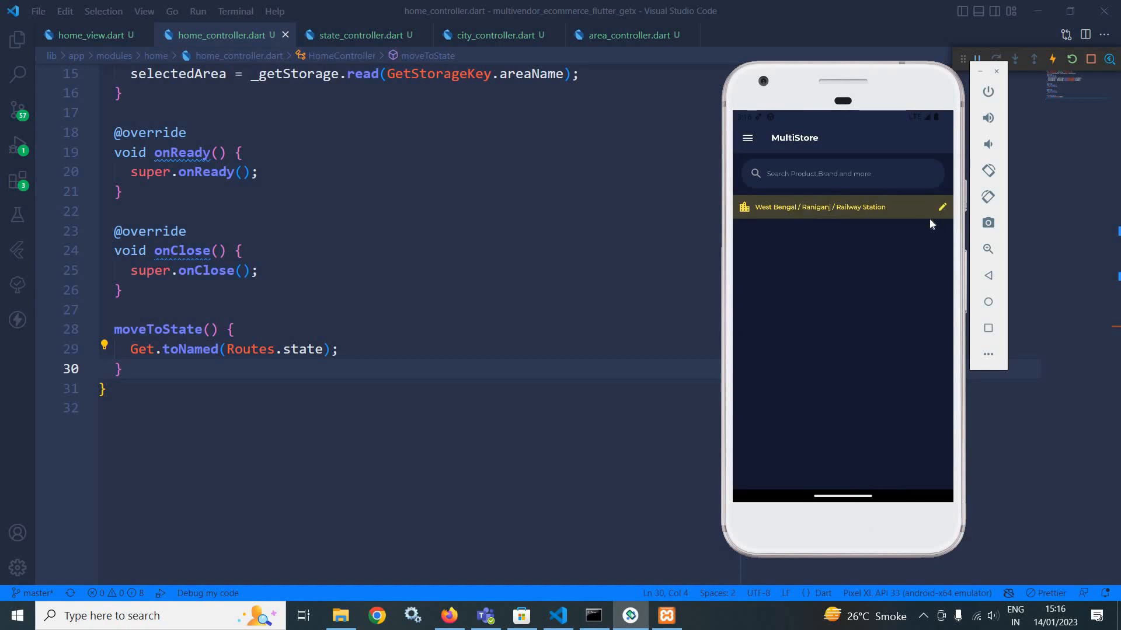
pyautogui.moveTo(812, 206)
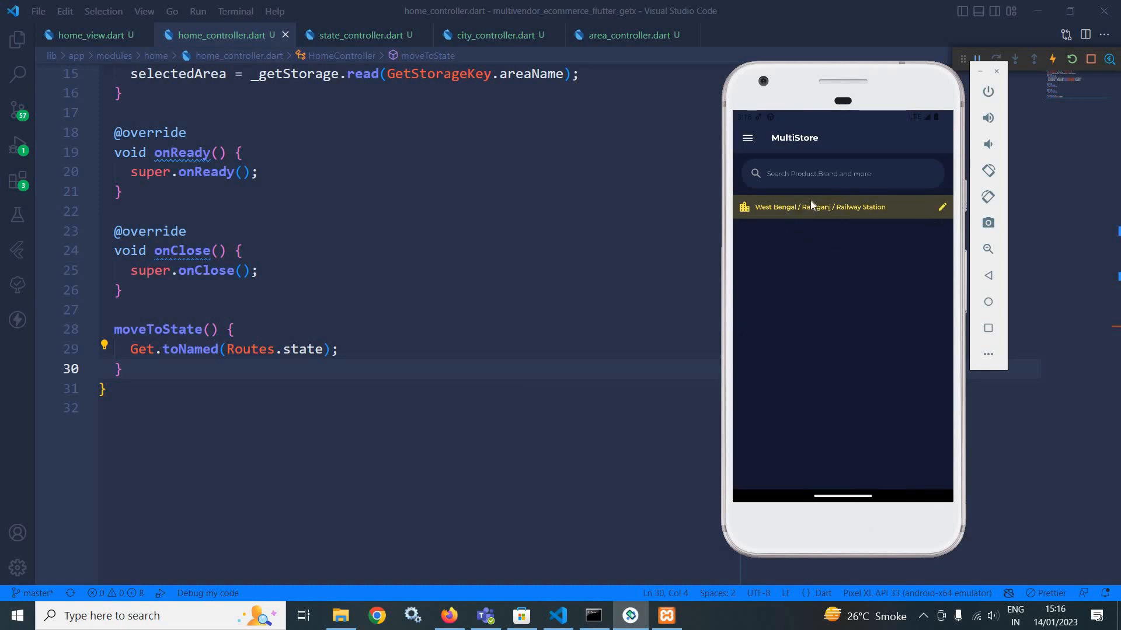